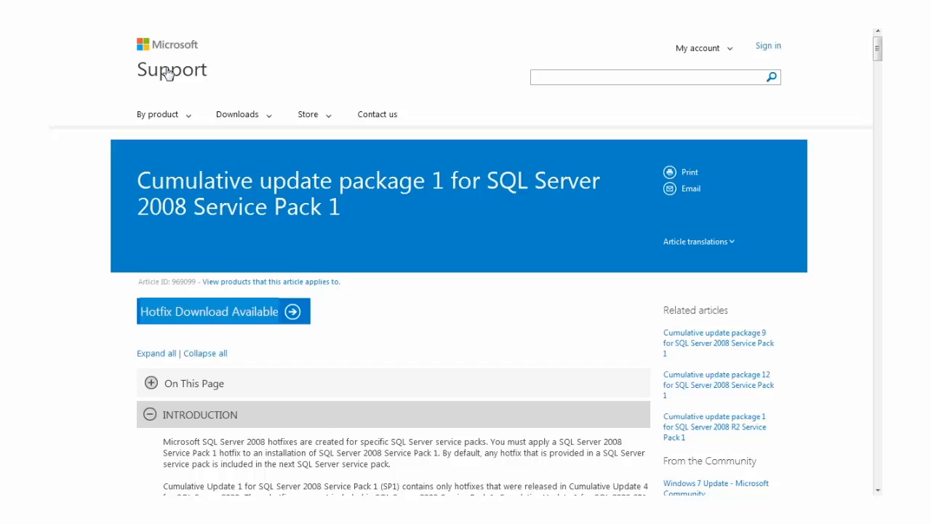
mouse_move(242, 316)
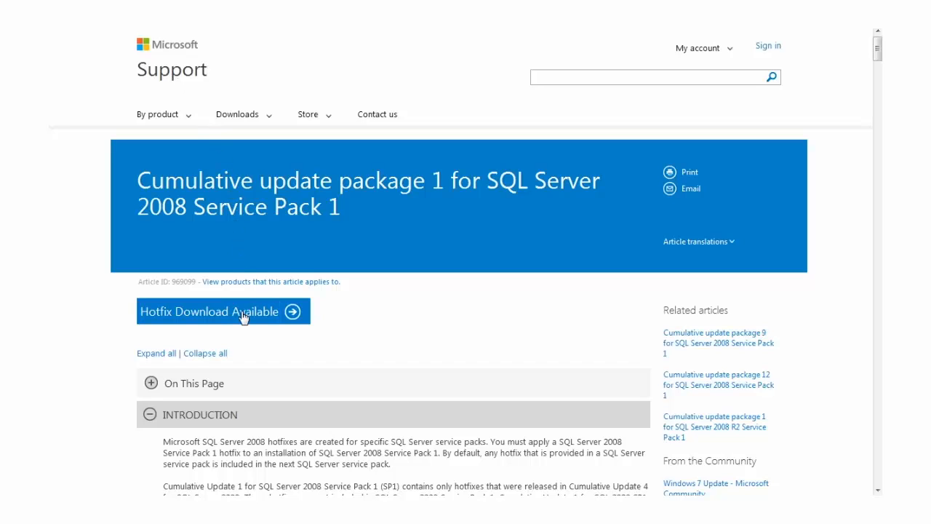
Step: Request the KB969099 cumulative update hotfix download and accept the service agreement
click(223, 311)
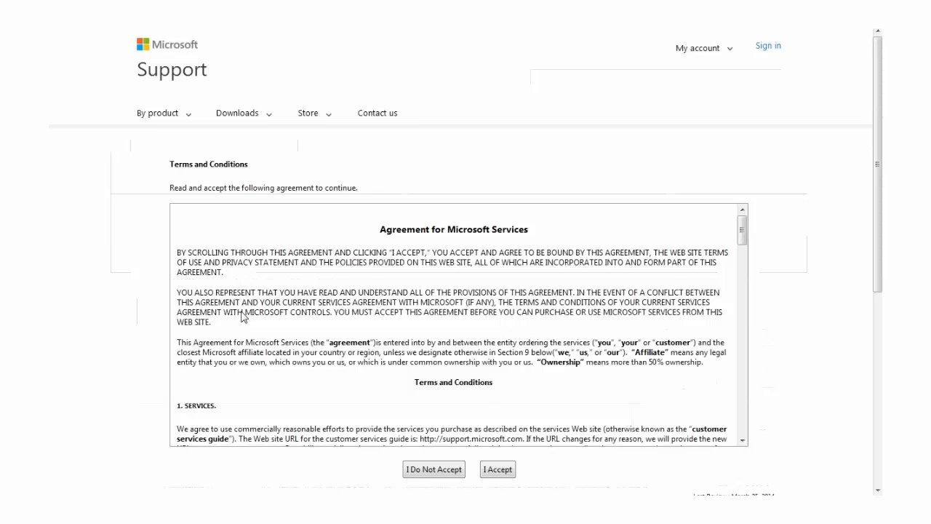
mouse_move(501, 427)
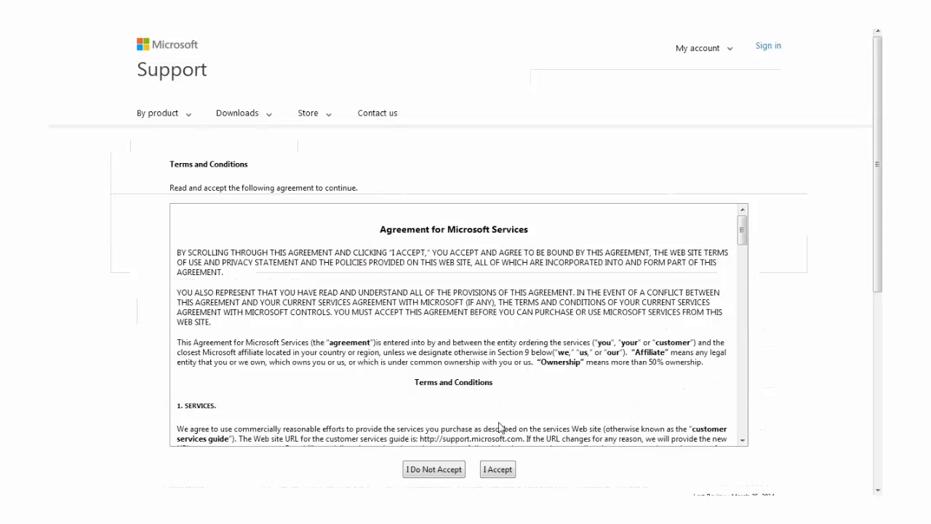
click(498, 469)
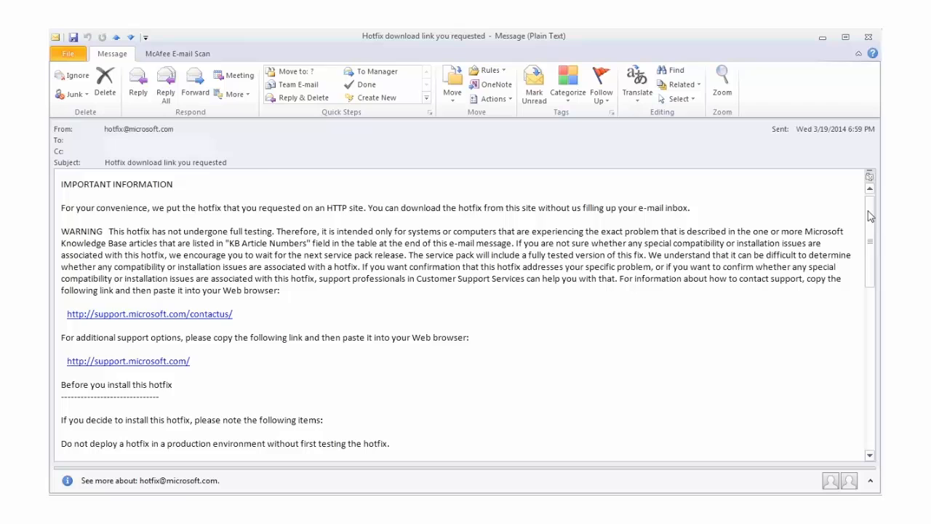
scroll(down, 3)
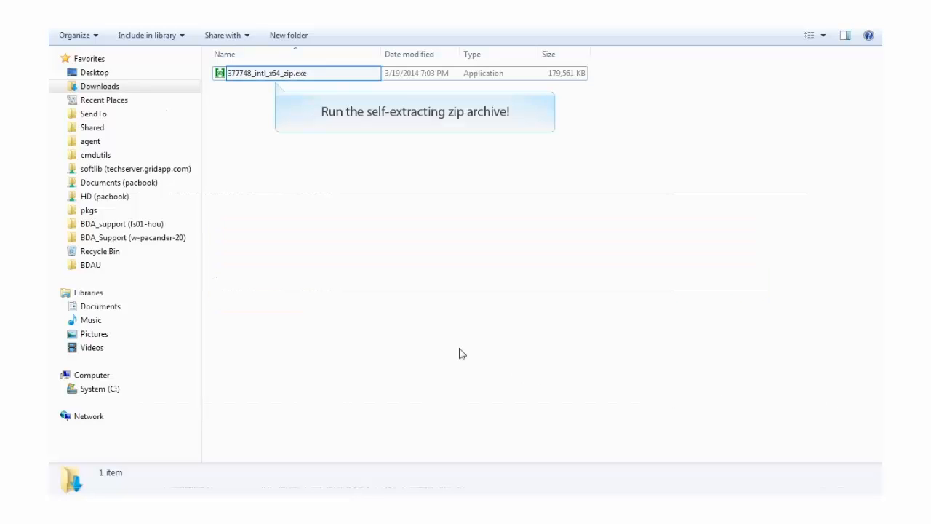
Step: Extract 377748_intl_x64_zip.exe into Downloads, yielding hotfix.txt and SQLServer2008-KB969099-x64.exe
double_click(267, 73)
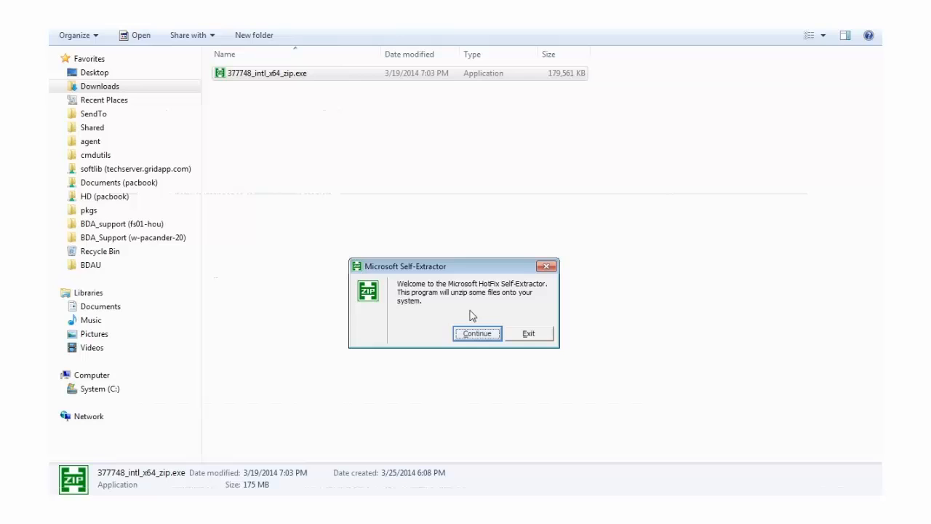
click(477, 333)
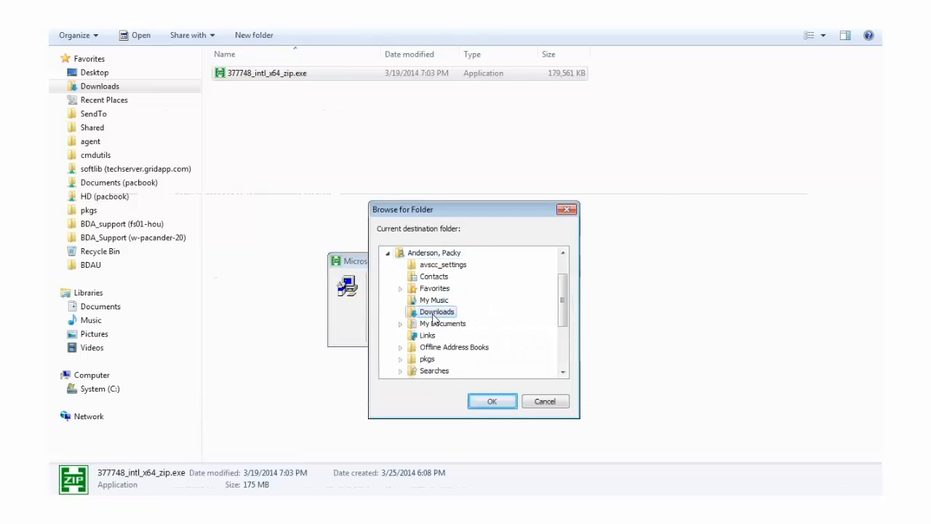
click(492, 401)
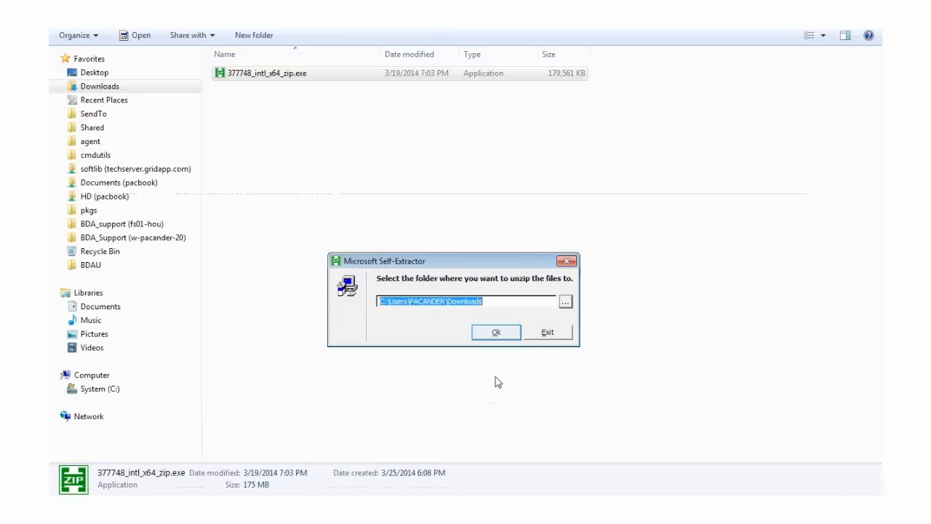
click(495, 331)
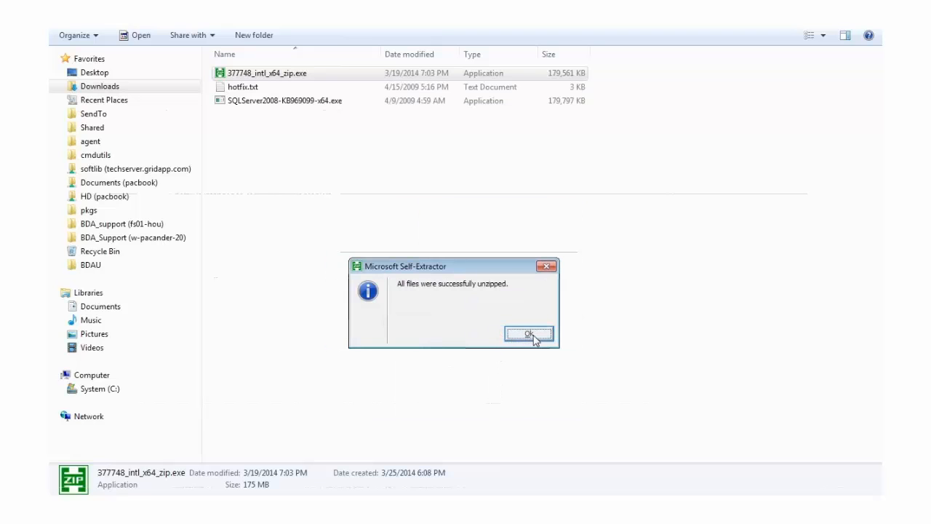
click(529, 334)
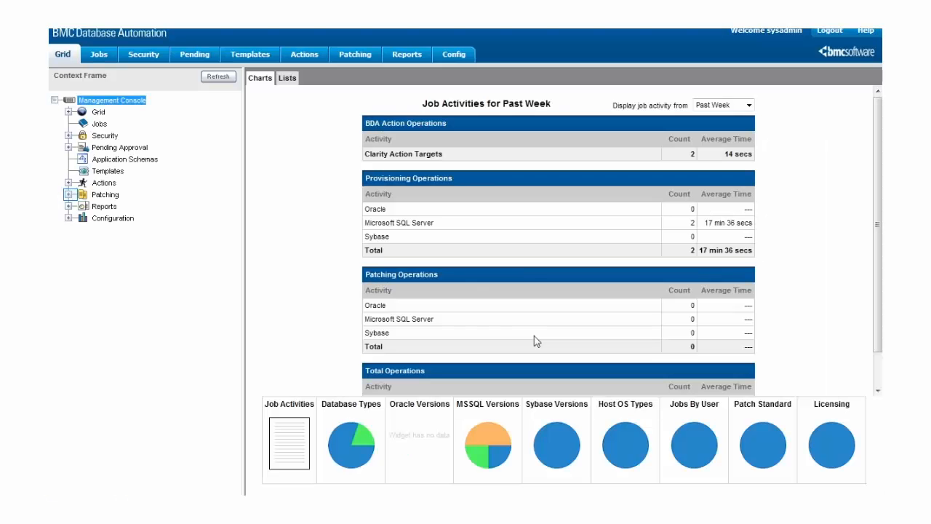
Step: Open Patching > Patch Repository and start the Create New Package wizard
click(69, 194)
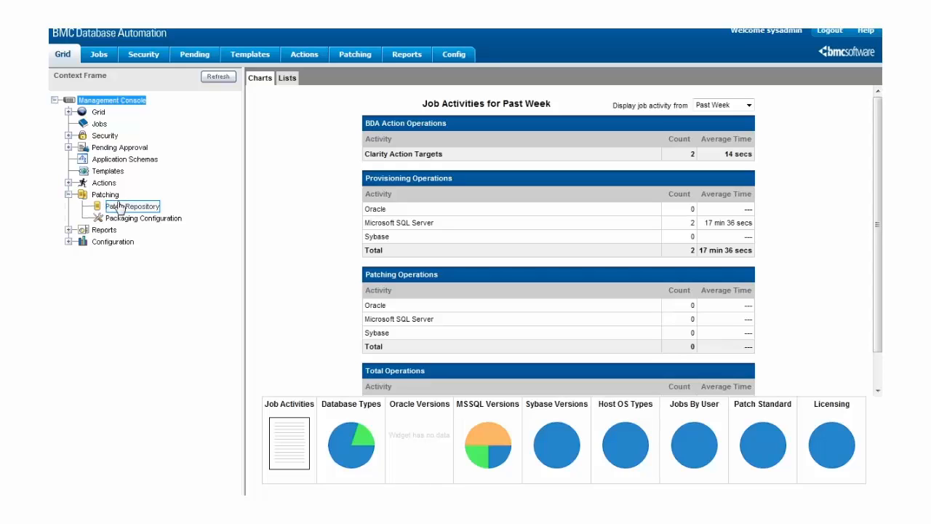
click(133, 206)
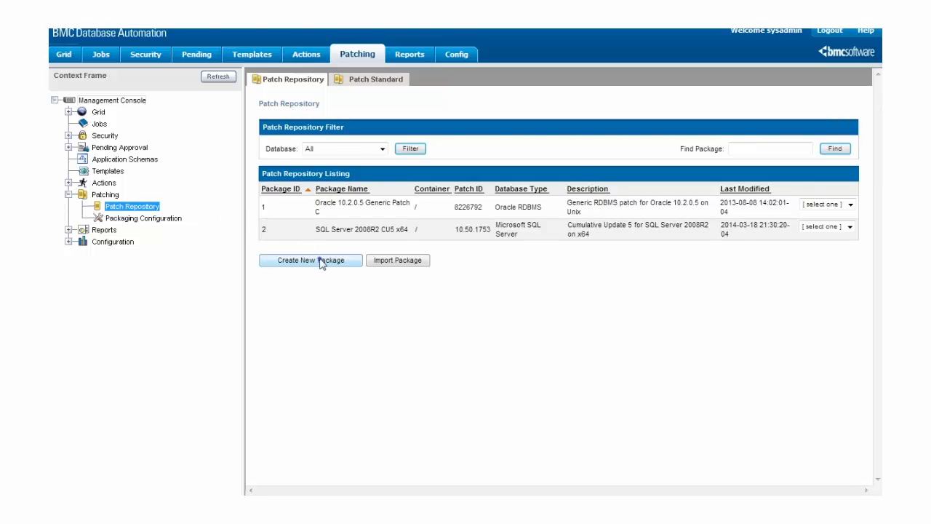
click(310, 260)
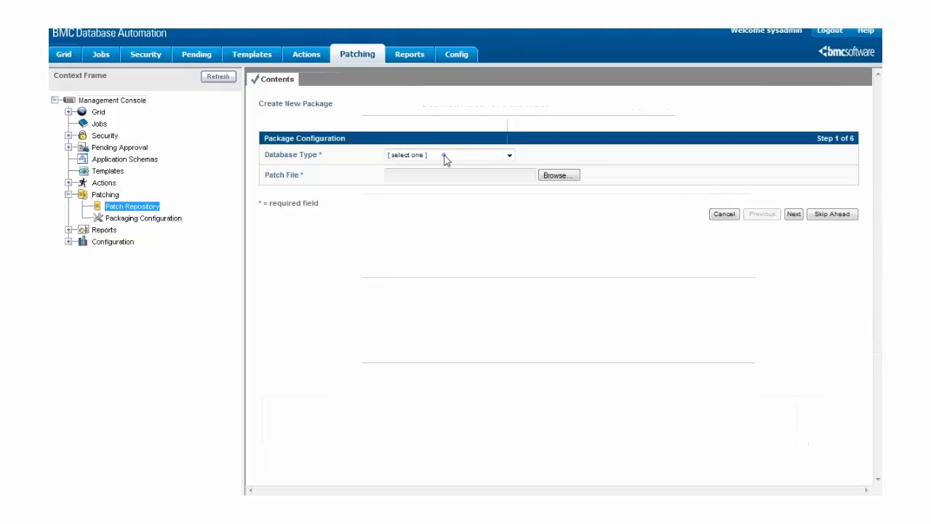
Step: Set database type to Microsoft SQL Server and attach SQLServer2008-KB969099-x64.exe as the patch file
click(508, 155)
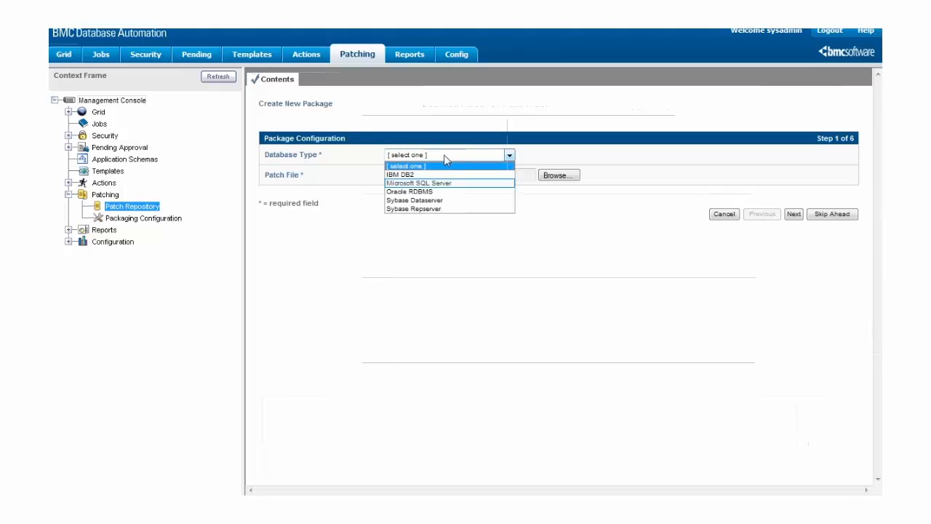
mouse_move(436, 183)
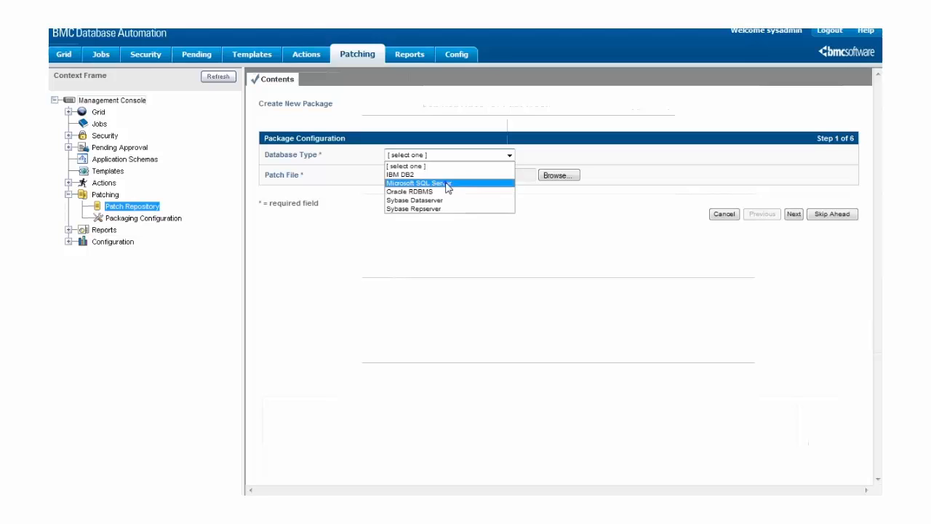
click(421, 183)
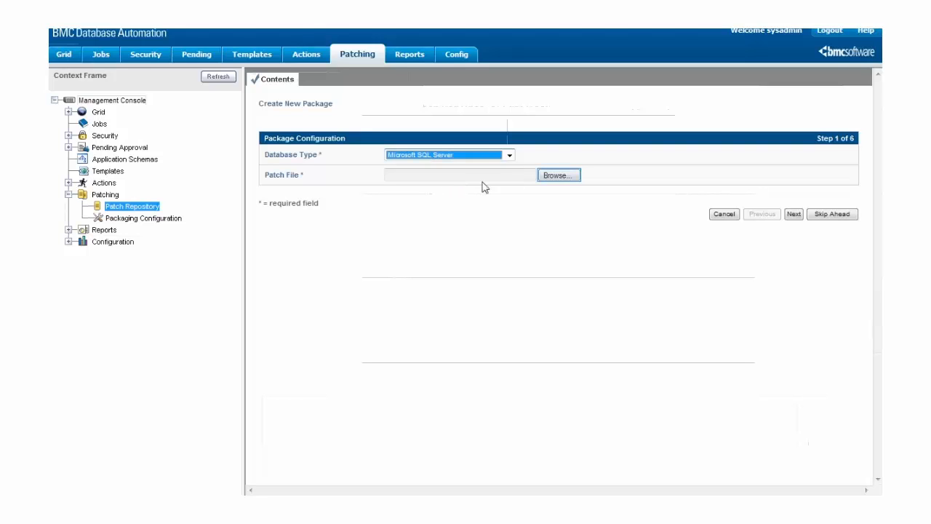
click(557, 174)
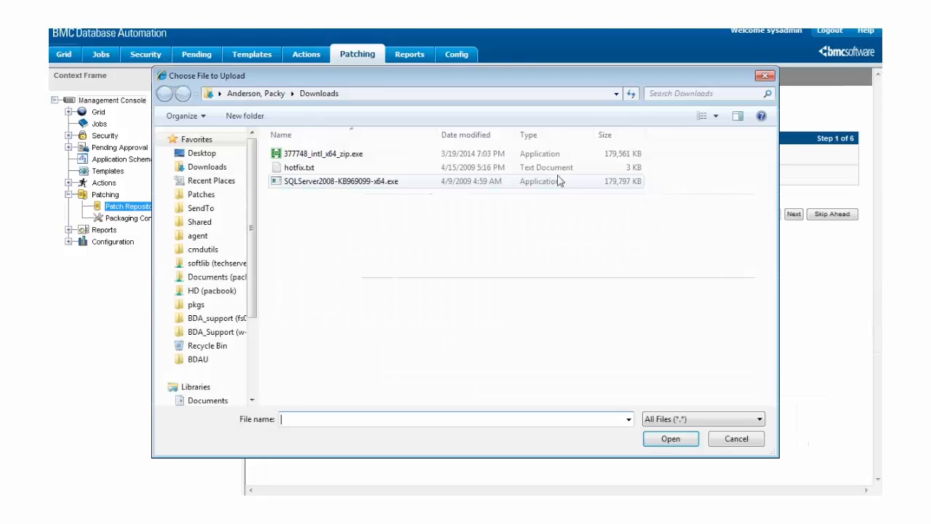
click(341, 181)
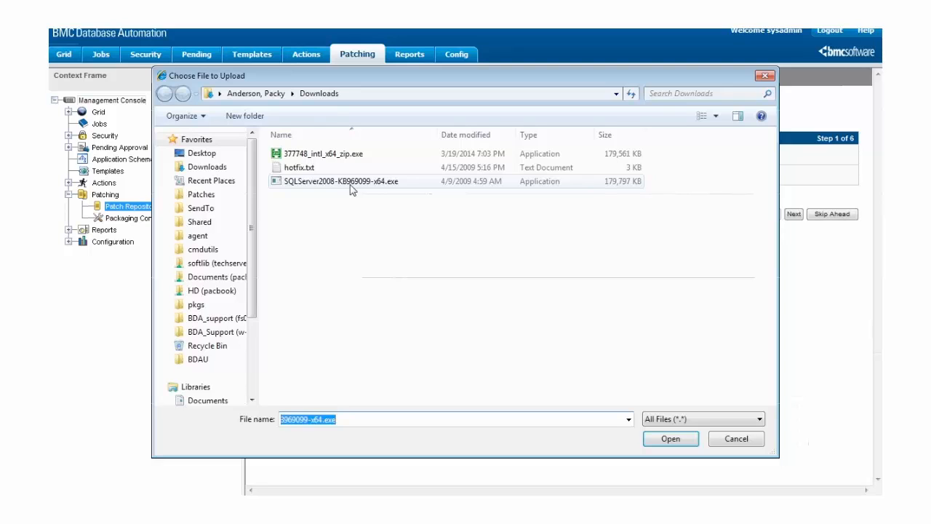
click(349, 181)
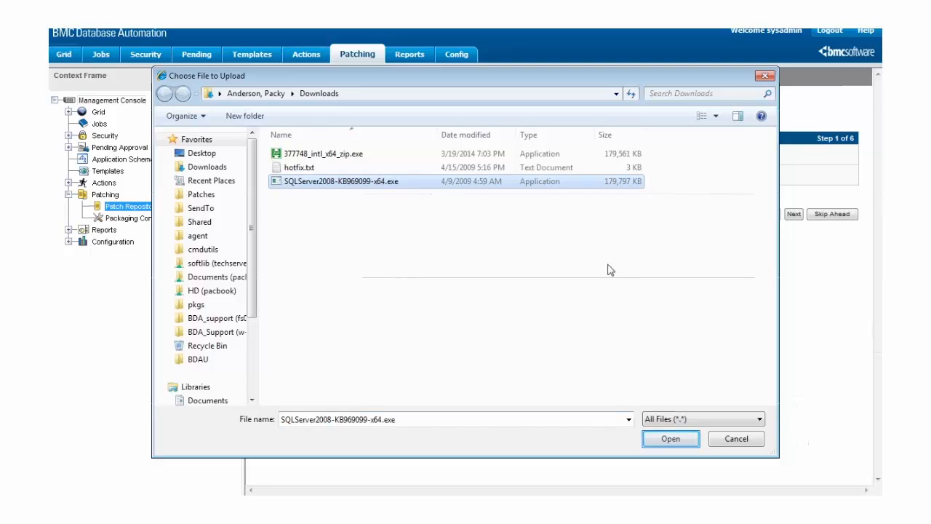
click(669, 438)
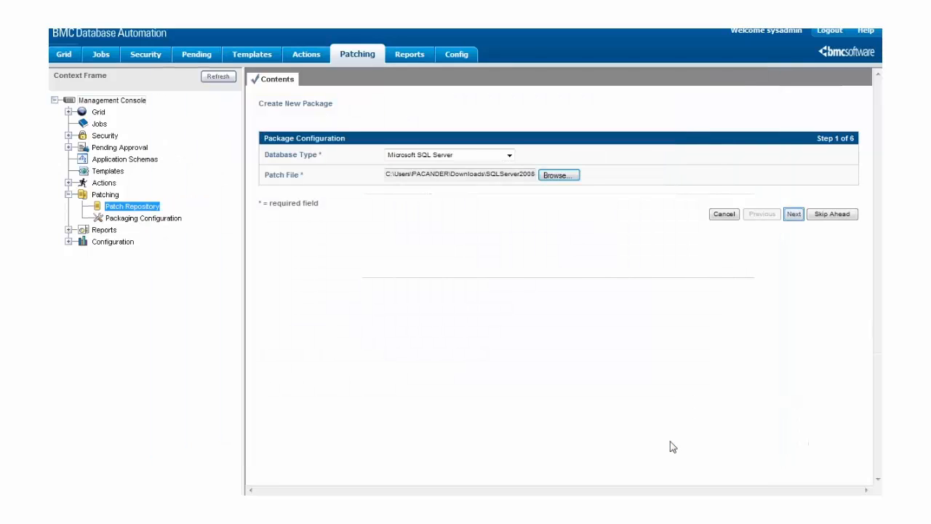
Step: Name the package 'SQL 2008 SP1 CU1 x64' and assign it to the Grid View container
click(794, 214)
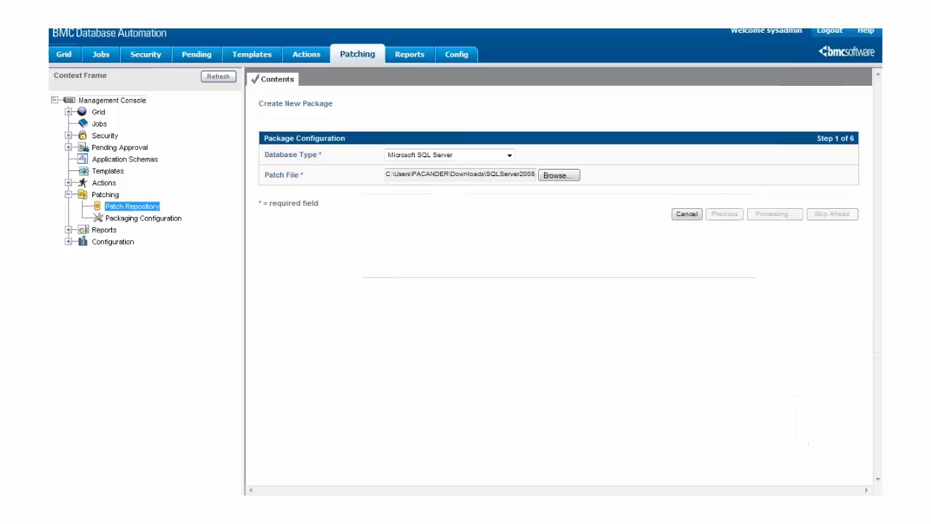
click(774, 214)
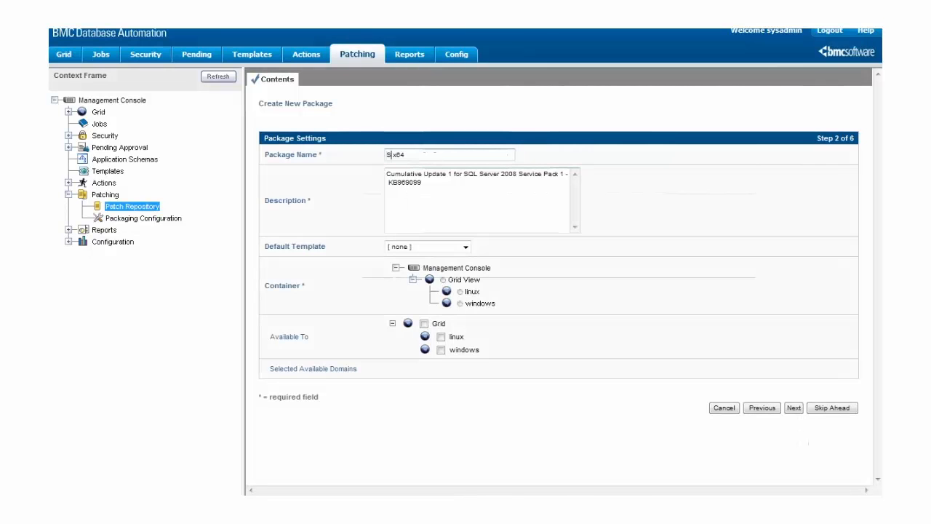
text(SQL 2008 SP1 CU1)
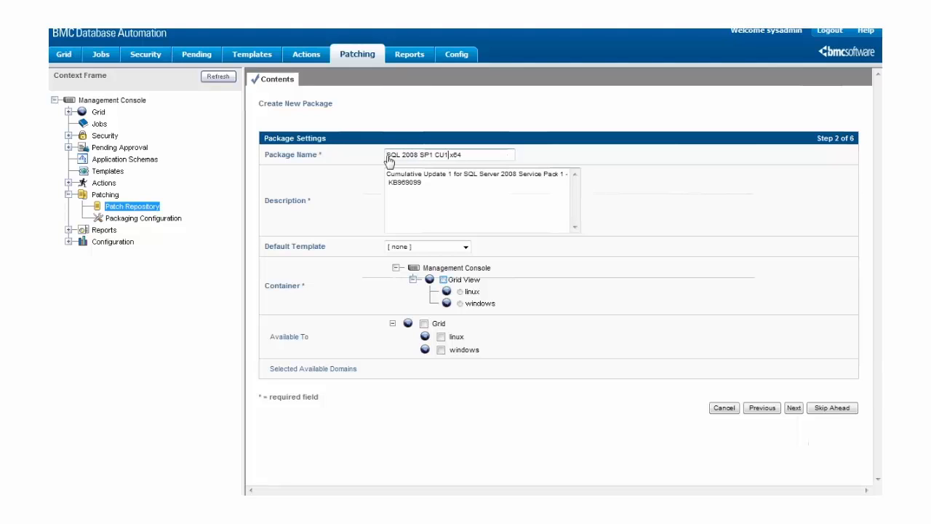
mouse_move(442, 242)
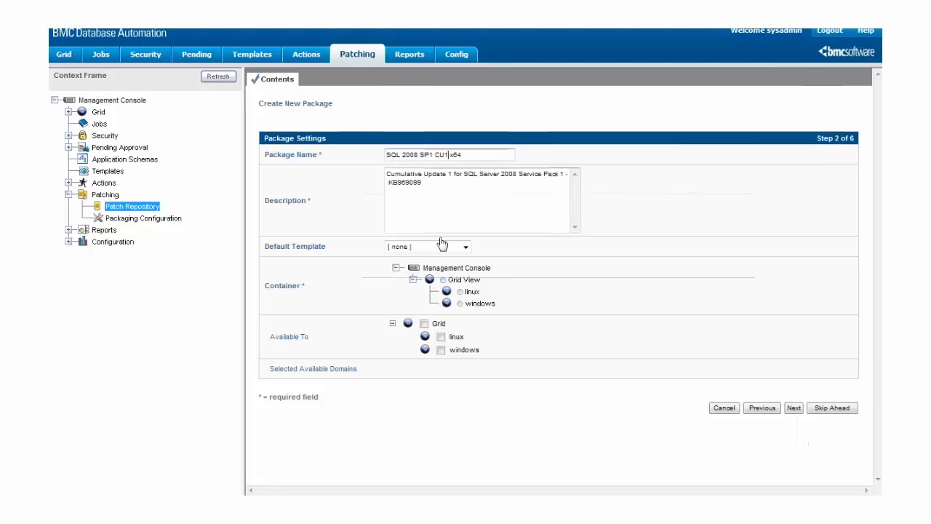
click(466, 280)
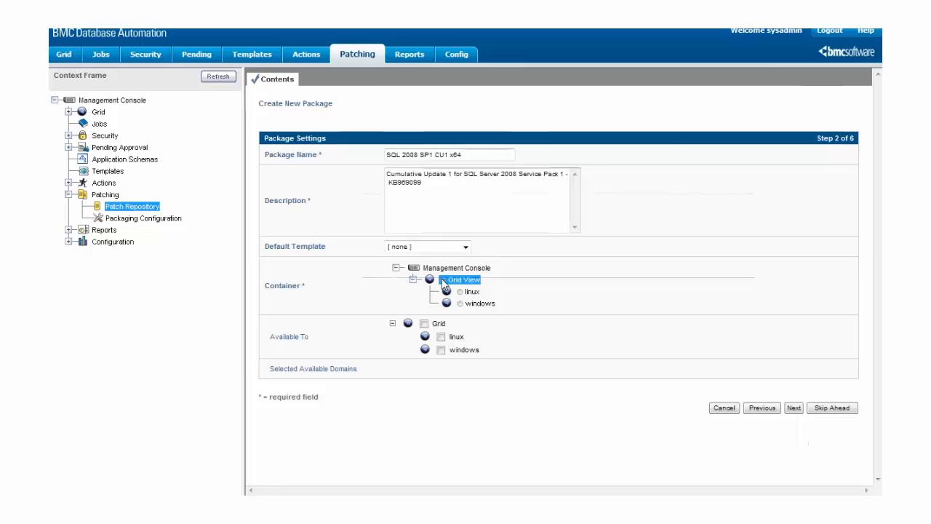
click(793, 407)
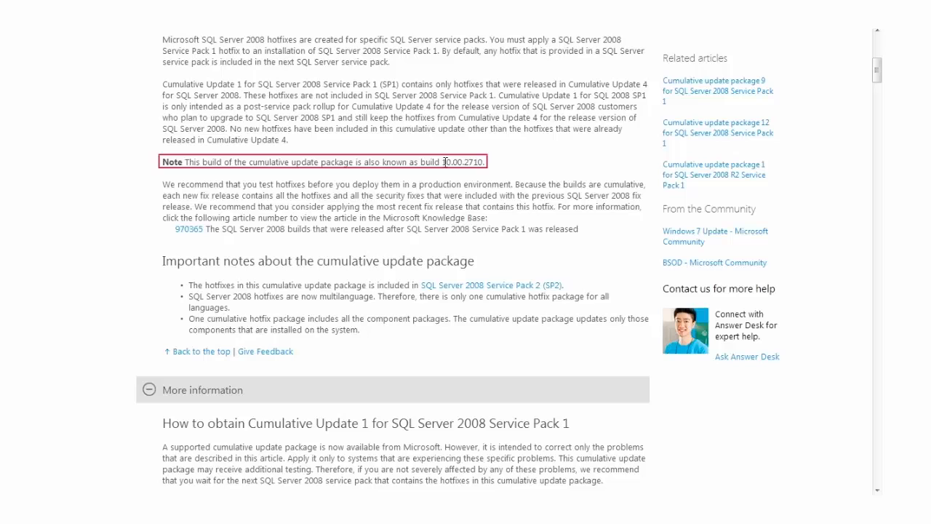
Step: Copy build number 10.00.2710 from the KB969099 article's note
double_click(462, 162)
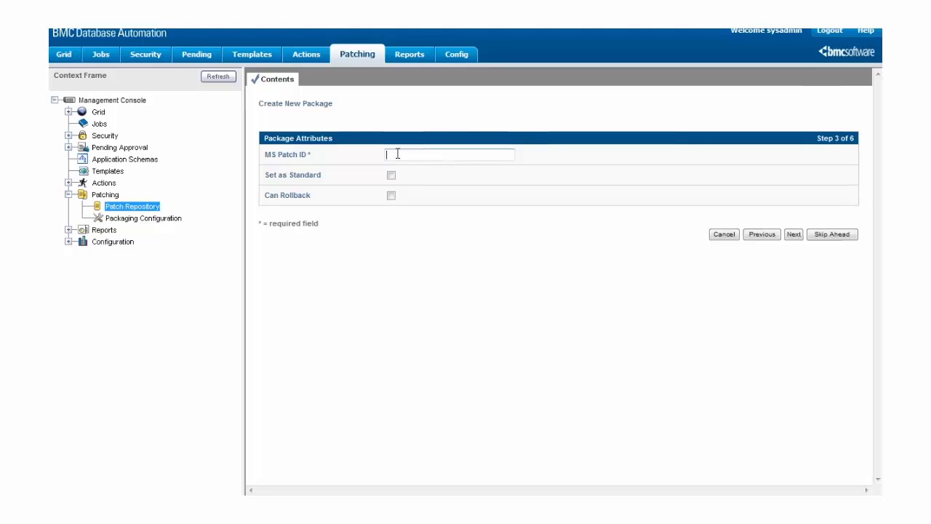
Step: Enter MS Patch ID 10.00.2710 and enable Can Rollback
text(10.00.2710)
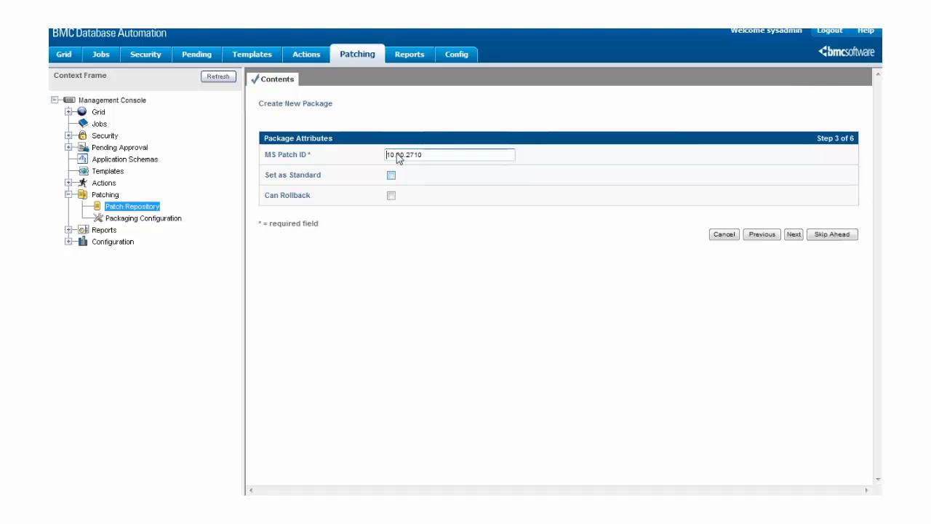
click(391, 195)
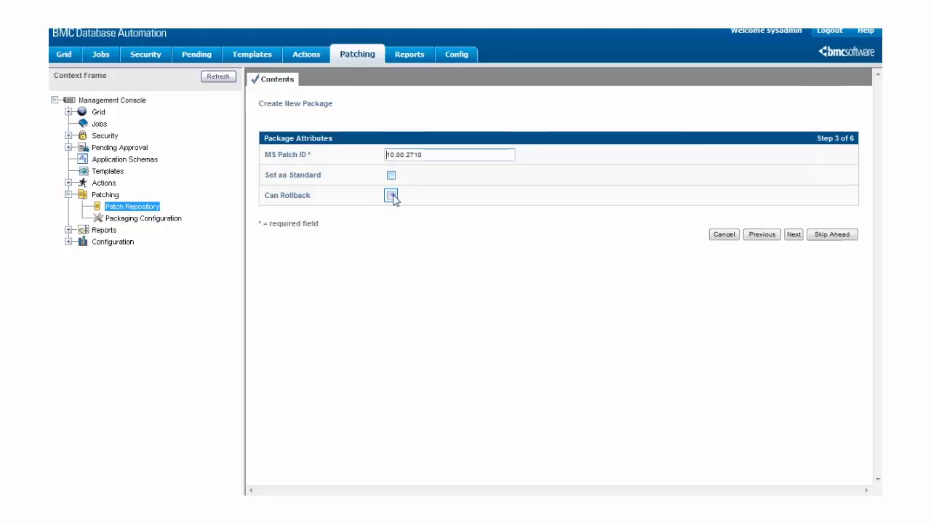
click(391, 195)
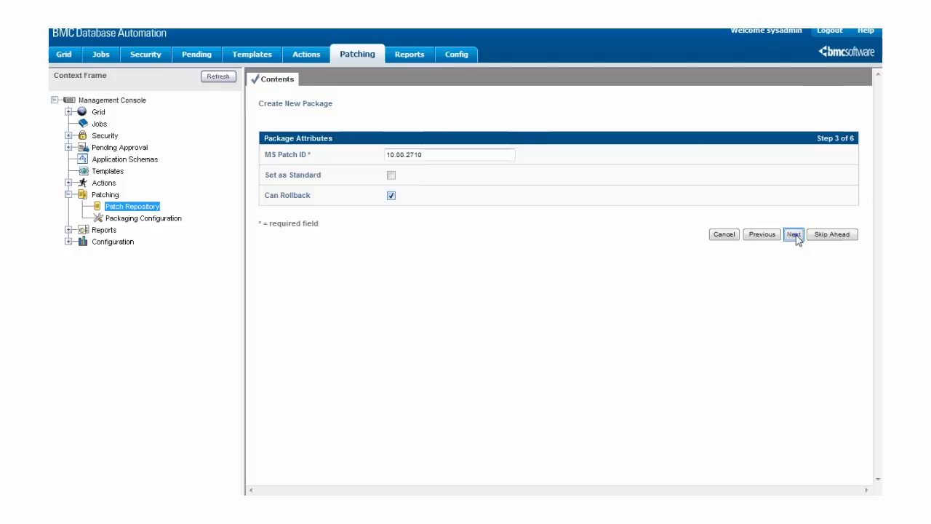
click(794, 234)
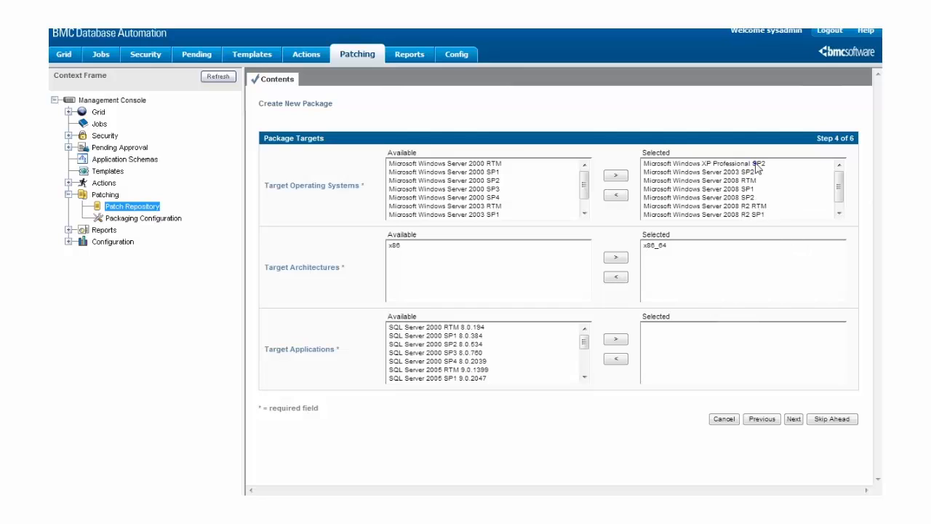
Step: Replace the XP Professional SP2 target with Server 2003 RTM and SP1, and add SQL Server 2008 SP1 10.0.2531
click(615, 196)
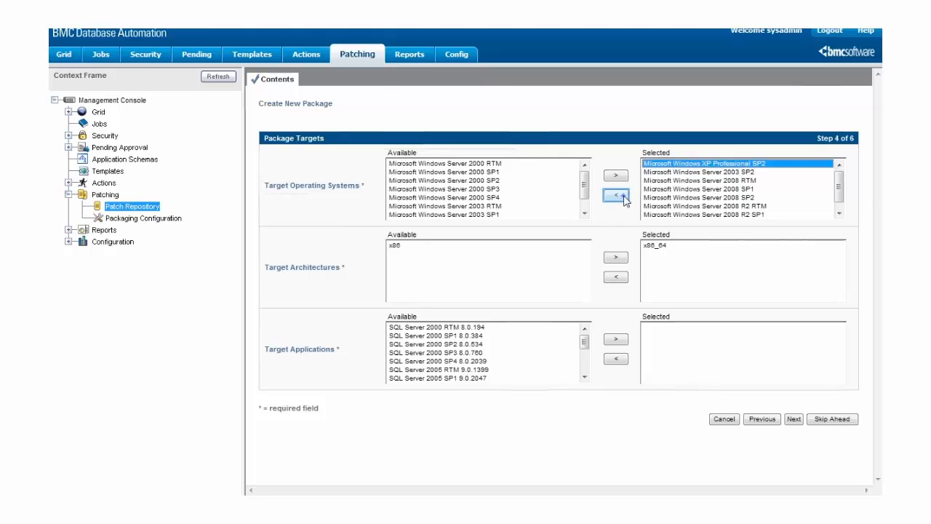
click(615, 196)
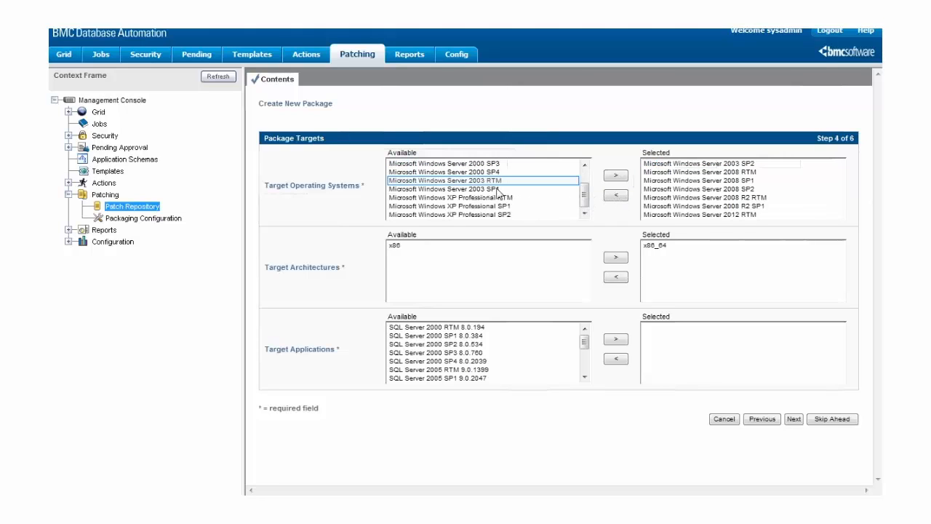
click(437, 188)
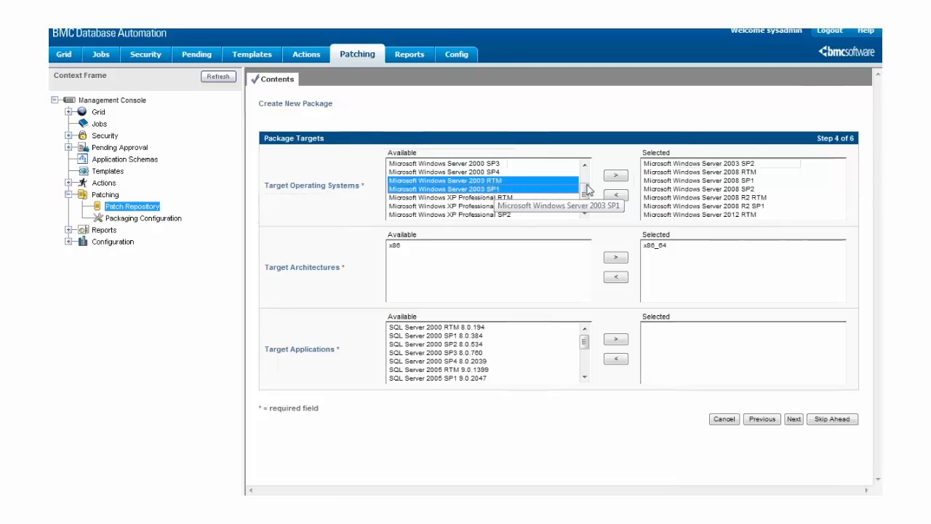
click(614, 176)
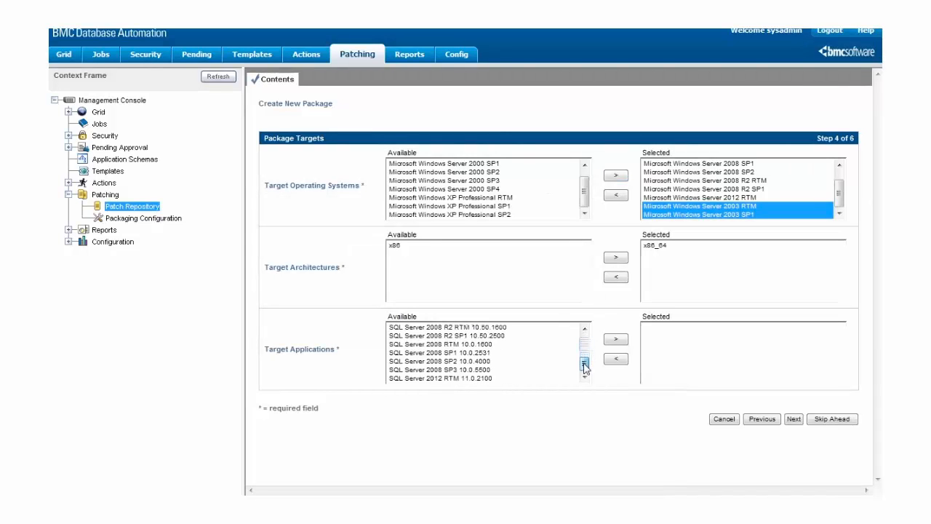
click(480, 354)
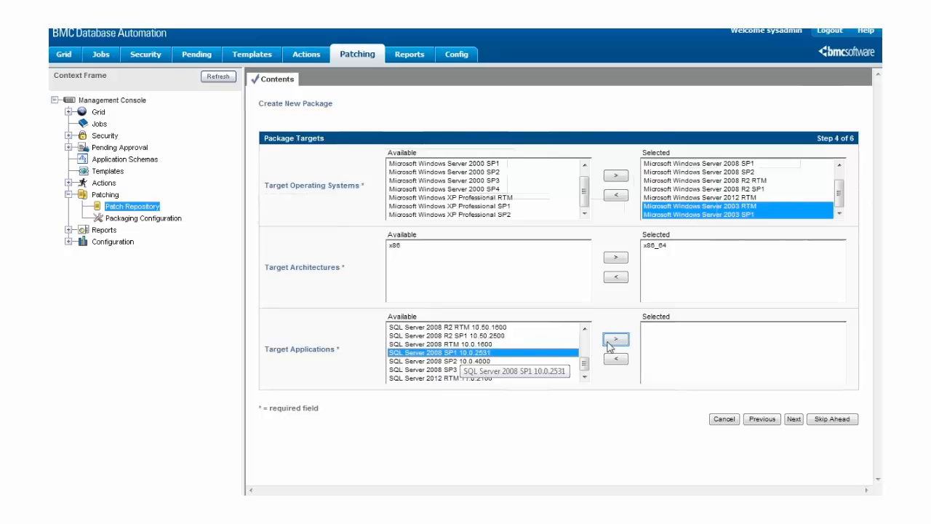
click(616, 339)
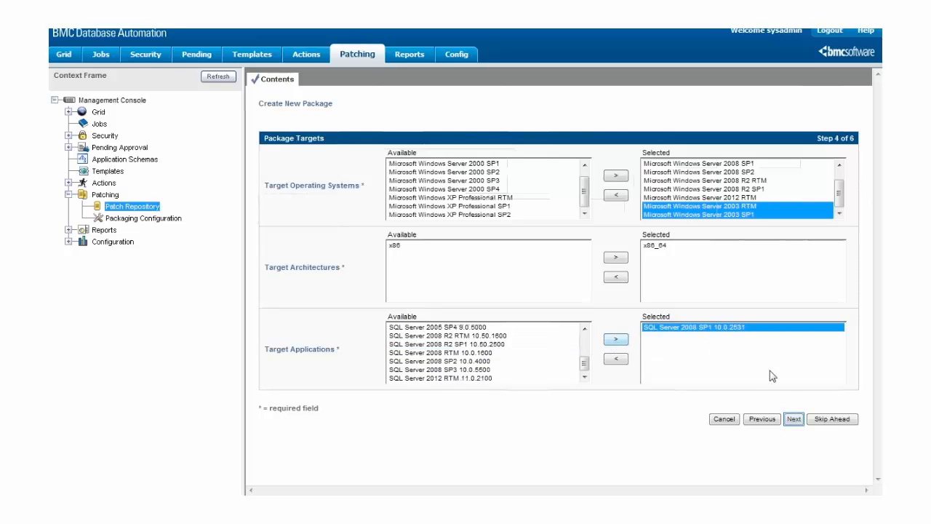
click(793, 419)
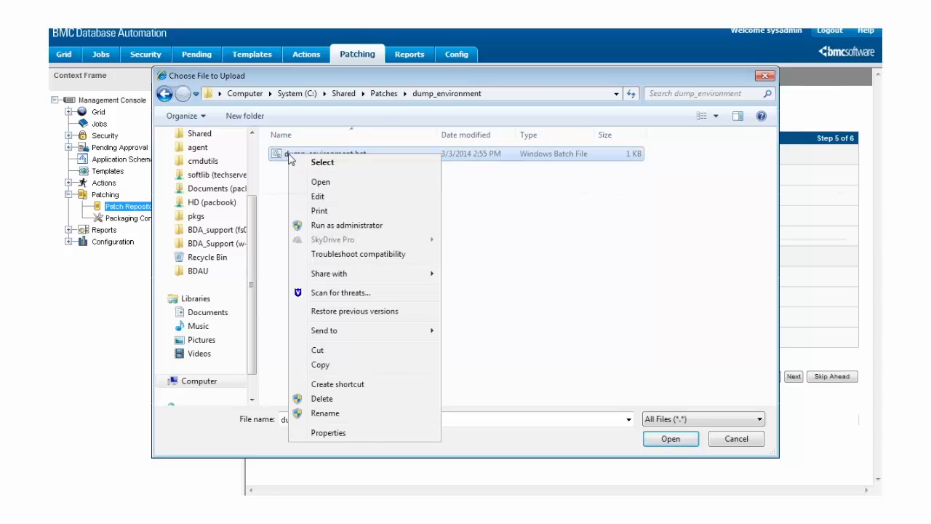
Step: Review dump_environment.bat in Notepad, confirming it only runs a set command, then close it
click(318, 196)
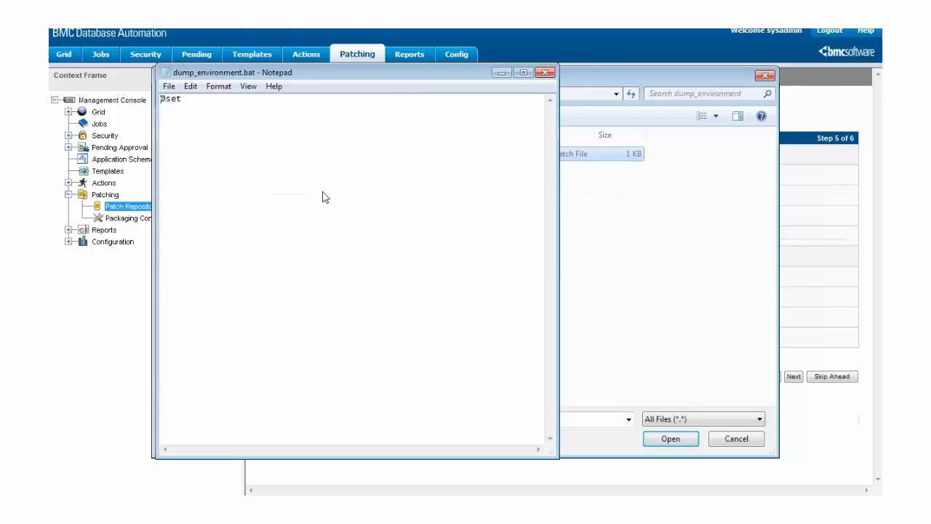
double_click(171, 99)
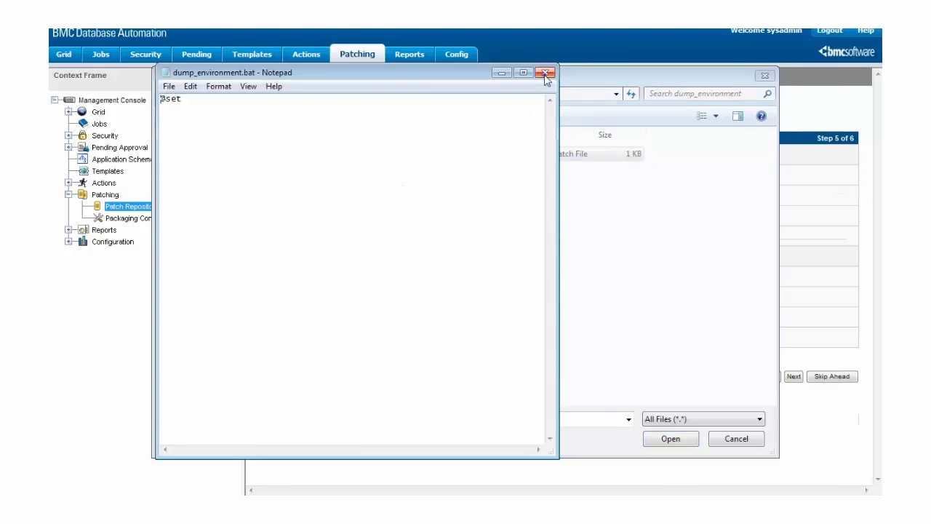
click(546, 72)
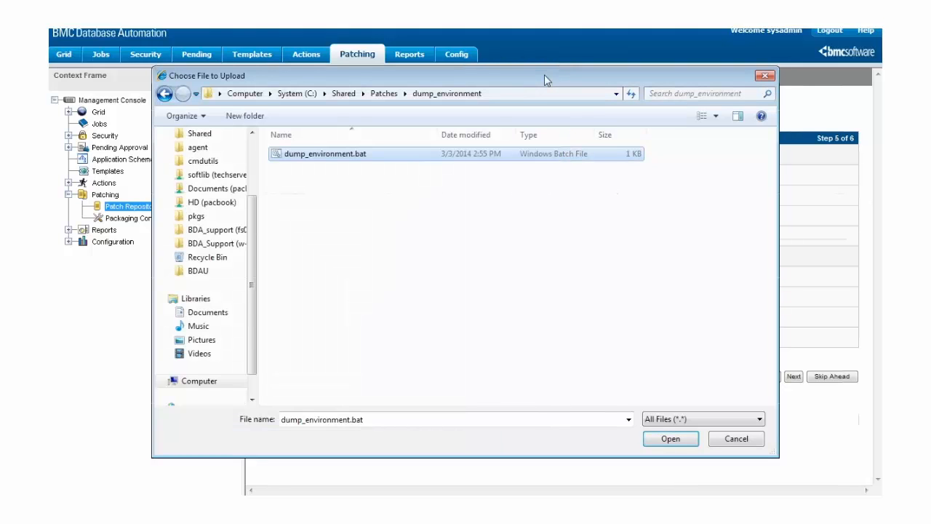
click(669, 439)
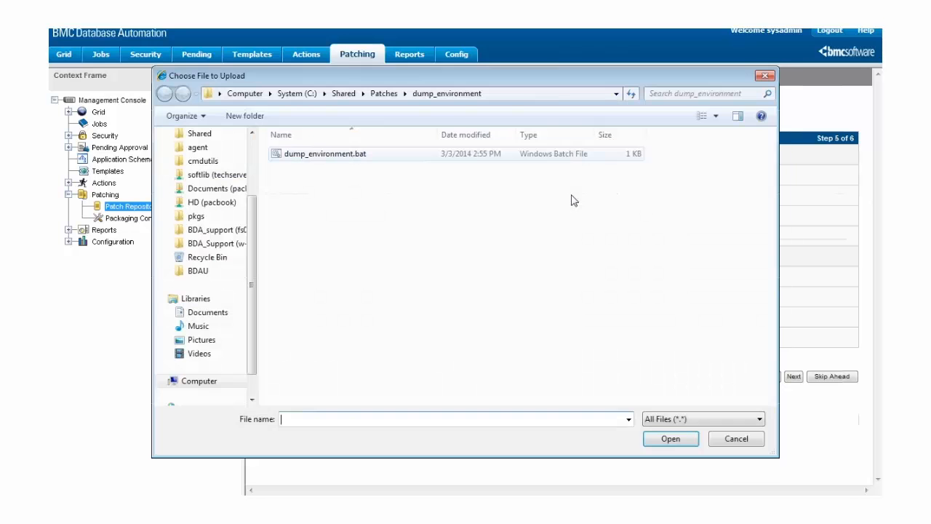
Step: Attach dump_environment.bat to the Pre-Install, Post-Install and Post-Install Startup script slots
click(670, 439)
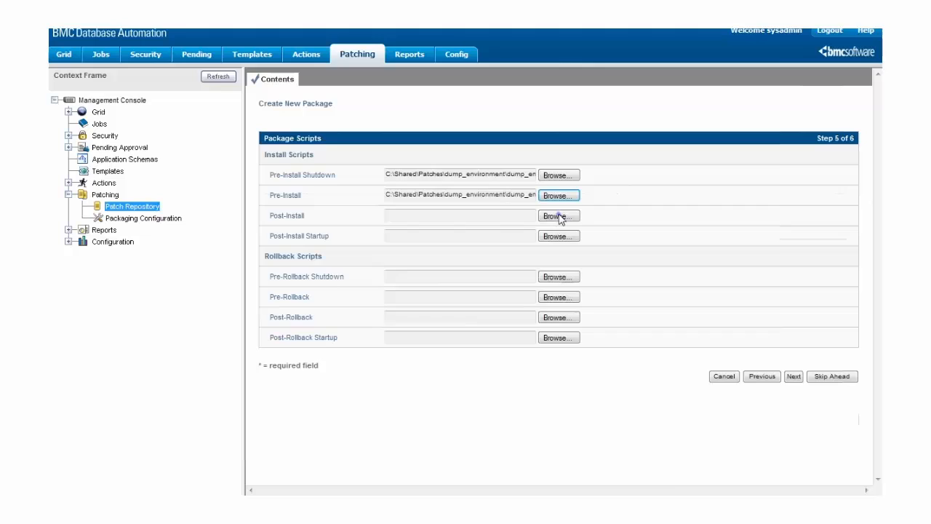
click(558, 215)
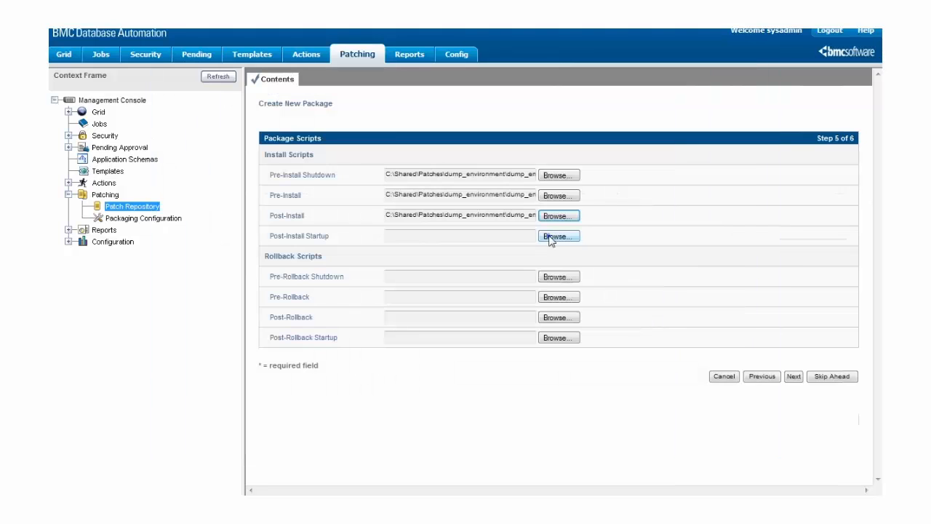
click(558, 236)
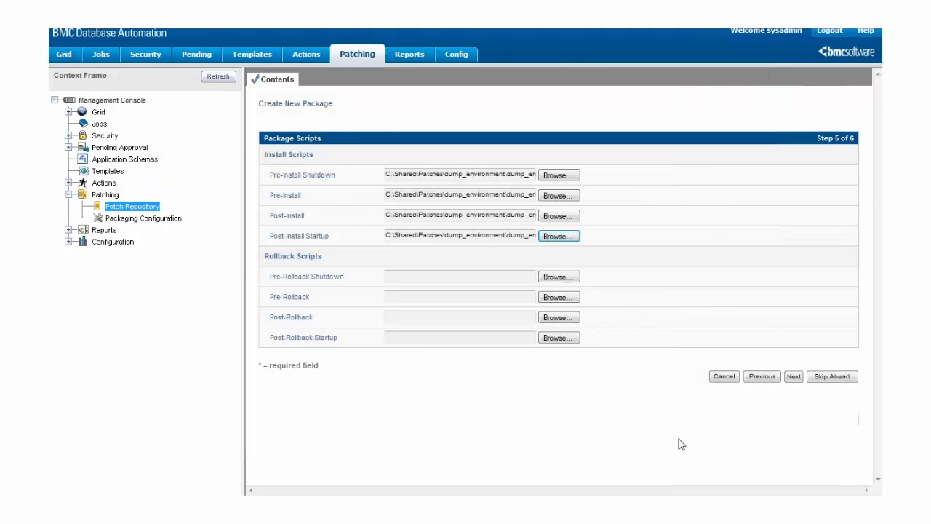
click(793, 377)
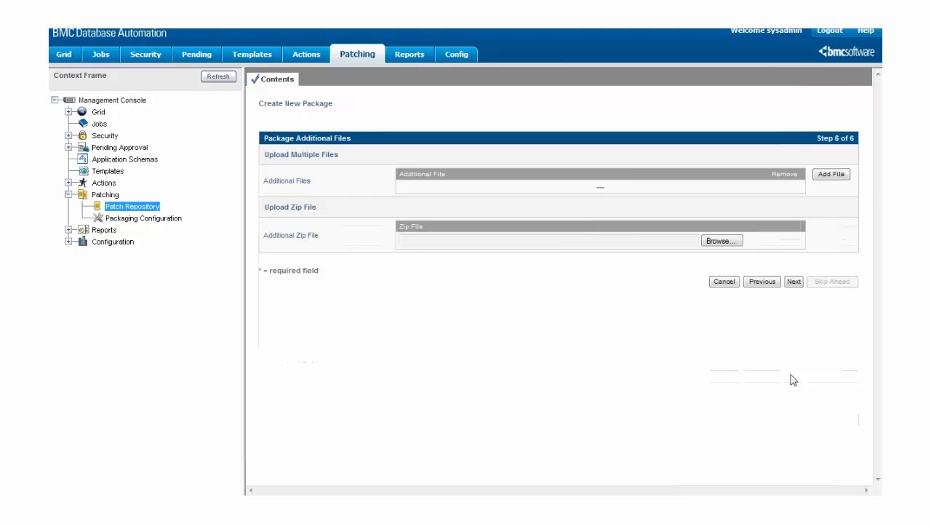
click(794, 282)
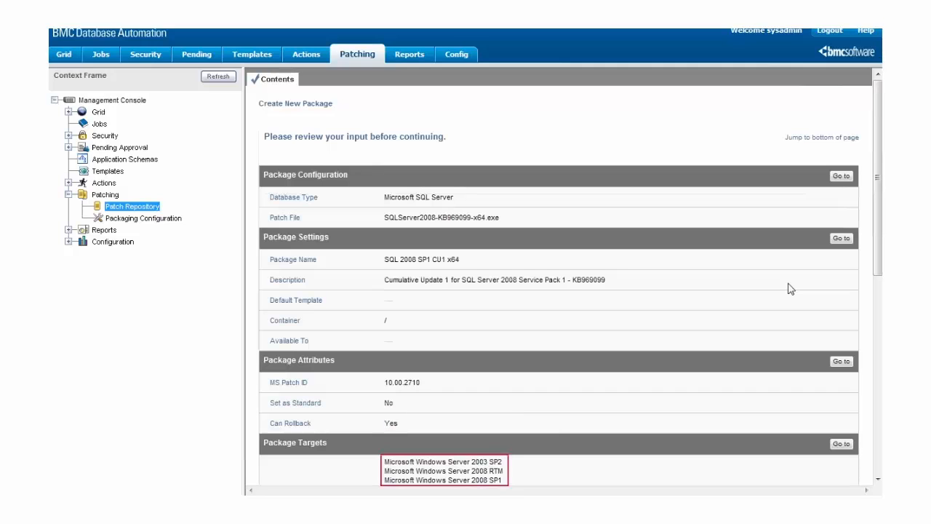
mouse_move(871, 282)
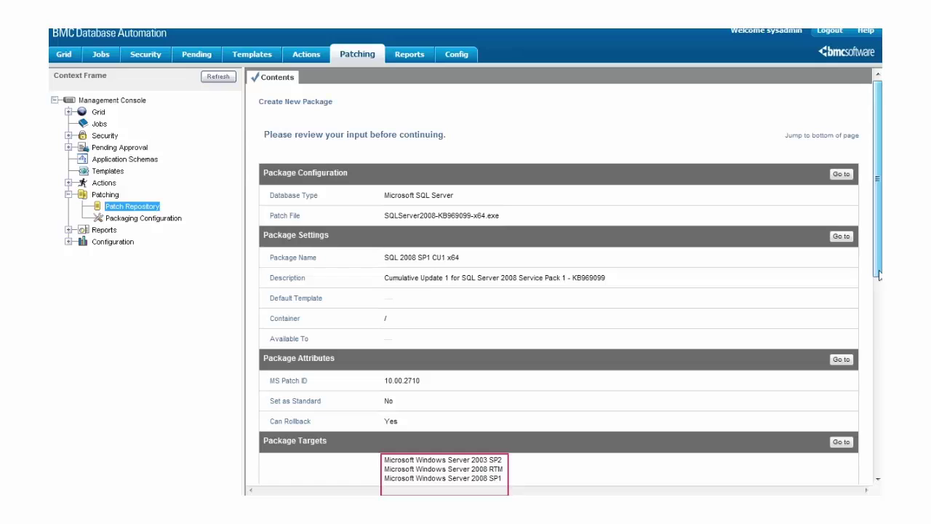
Step: Scroll the review summary showing dump_environment.bat in all four script slots and no additional files
scroll(down, 3)
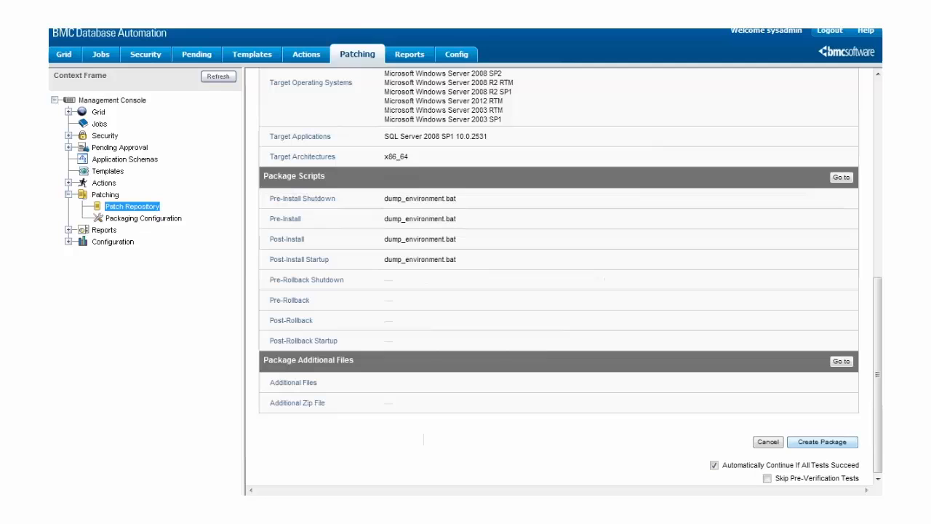
Step: Create the SQL 2008 SP1 CU1 x64 package and expand its three successful import verification checks
click(822, 441)
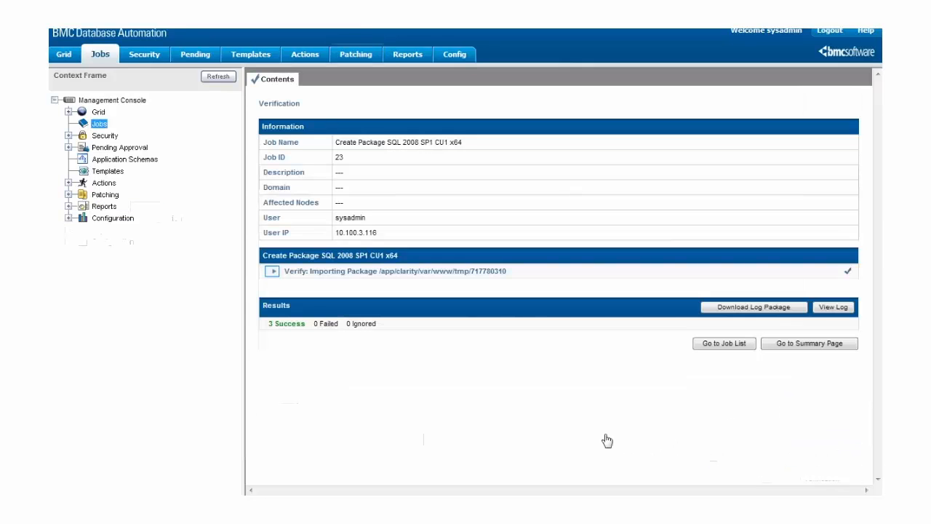
mouse_move(276, 294)
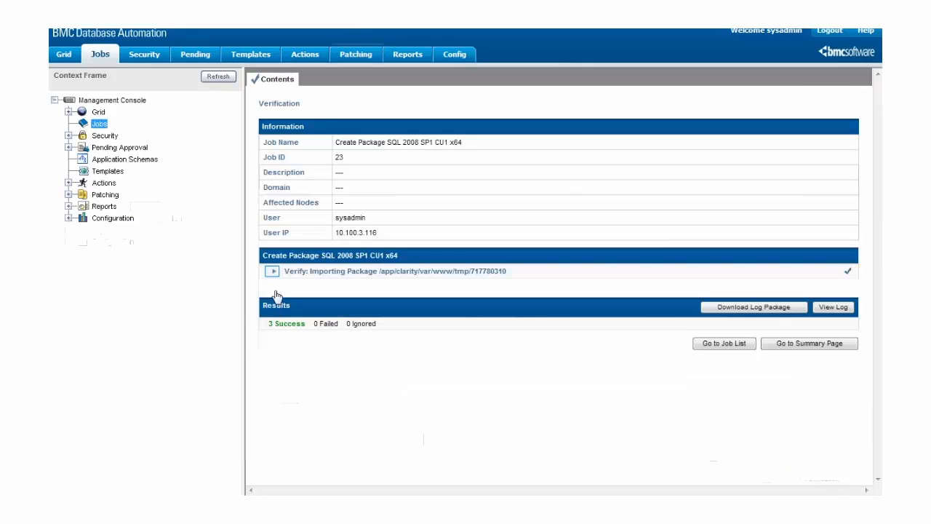
click(273, 271)
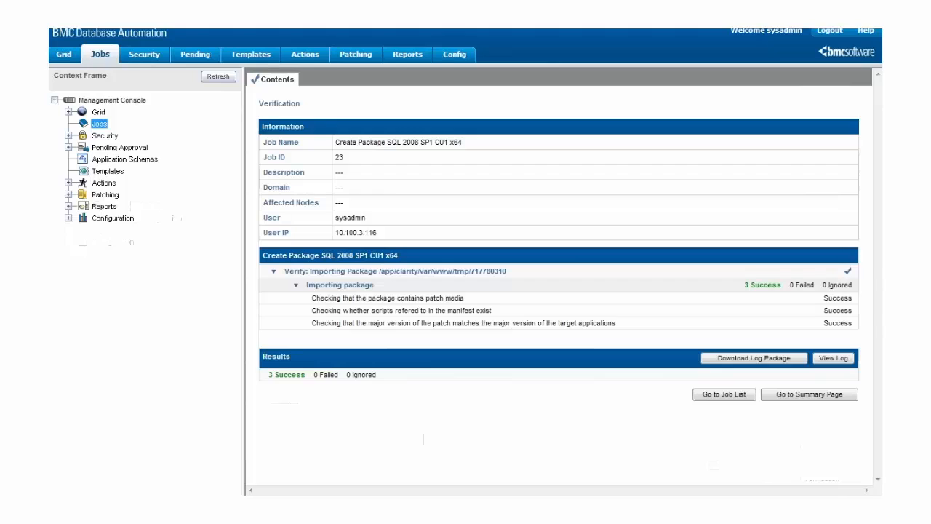
click(388, 298)
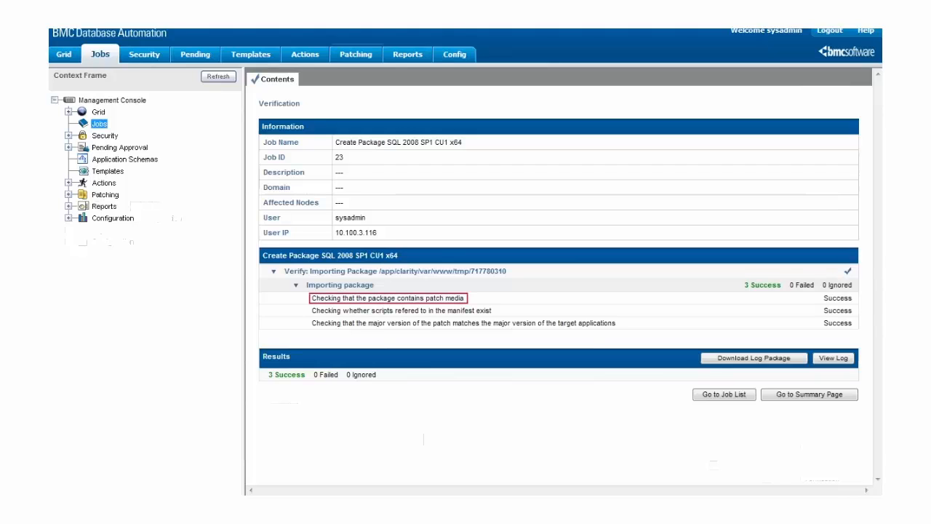